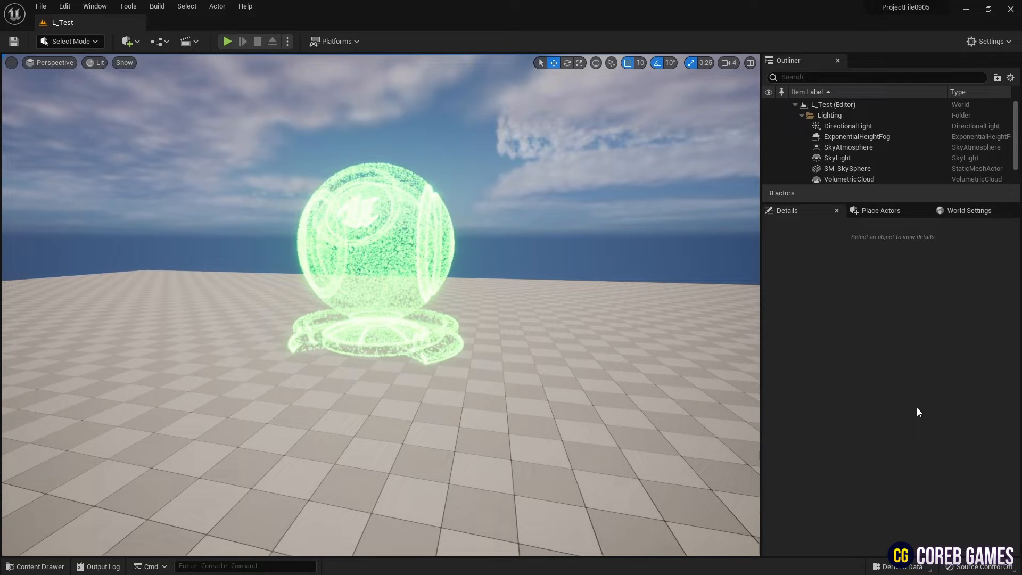
# Create a Niagara System from a template and name it NS_Morph.
pyautogui.click(37, 566)
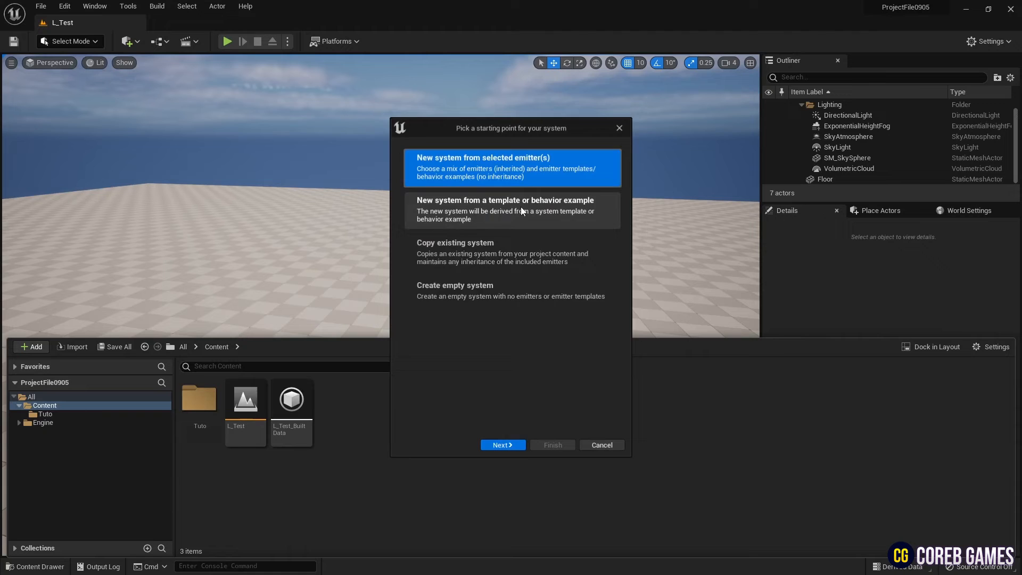
pyautogui.click(503, 445)
pyautogui.write('NS_Morph')
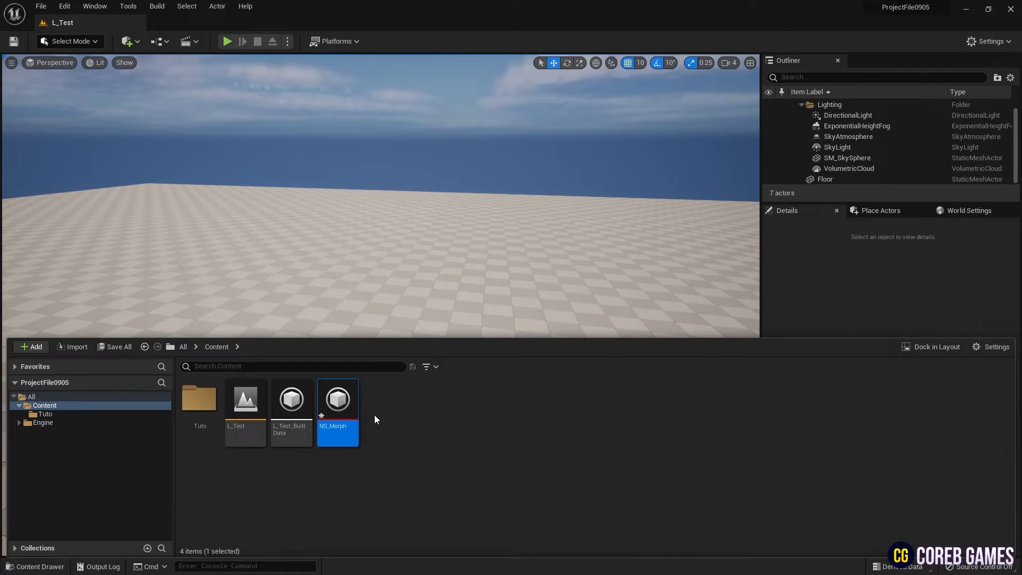
# Open NS_Morph in the Niagara editor and show the DirectionalBurst emitter in System Overview.
pyautogui.doubleClick(337, 398)
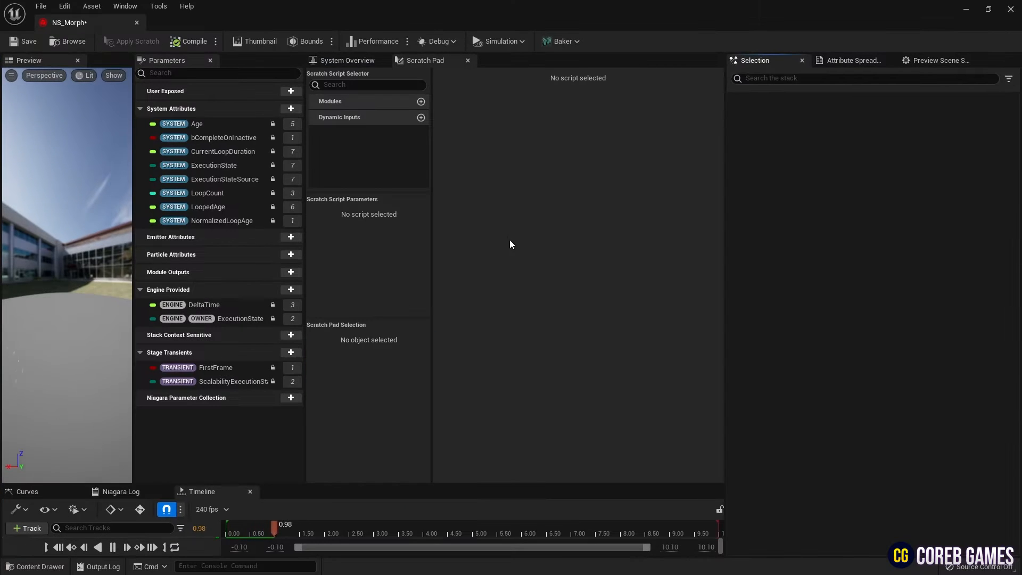
pyautogui.click(345, 60)
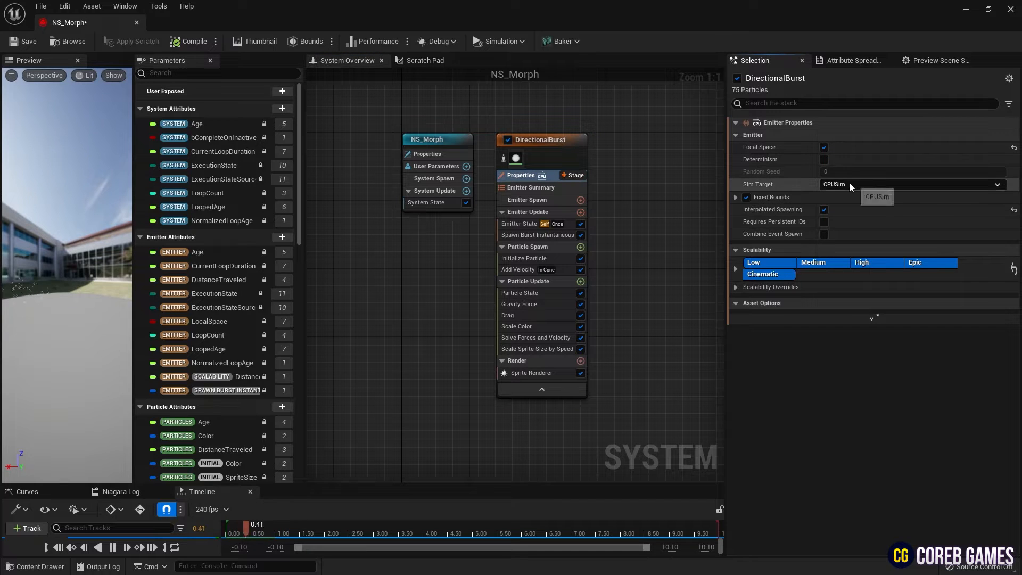
pyautogui.click(876, 197)
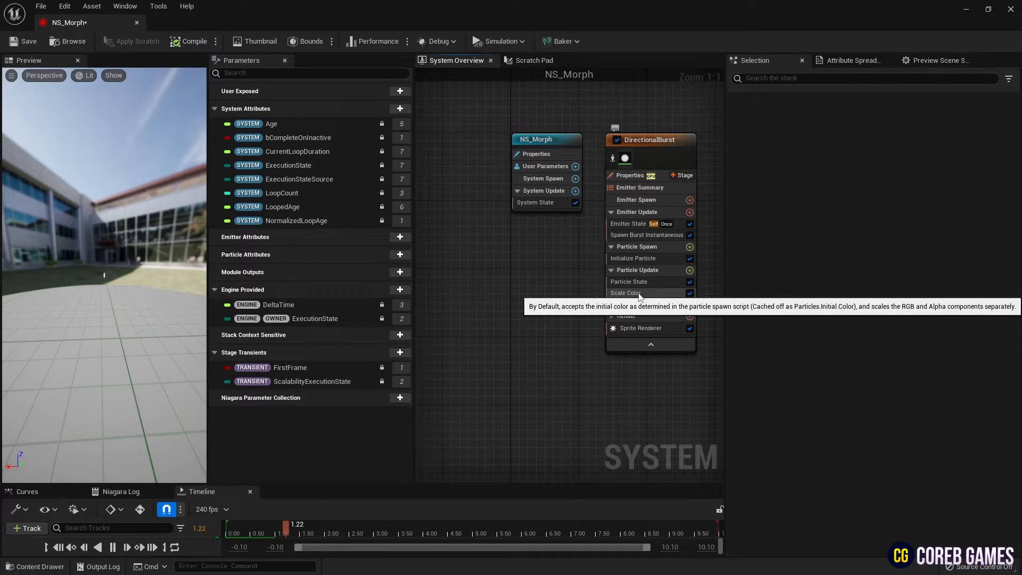
# Set Sprite Renderer alignment to Unaligned and Initialize Particle sprite size to Uniform 0.8.
pyautogui.click(625, 292)
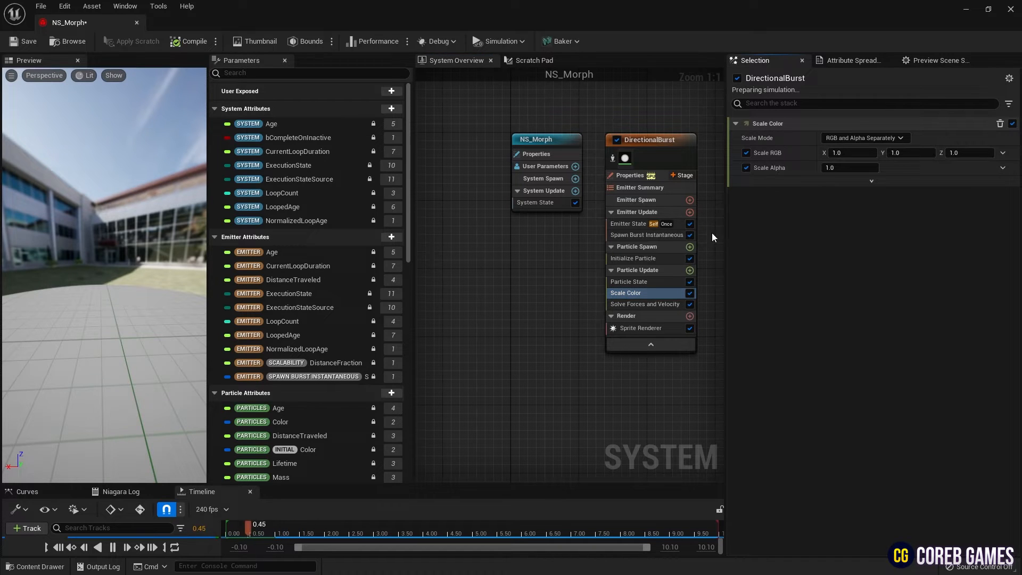
pyautogui.click(628, 281)
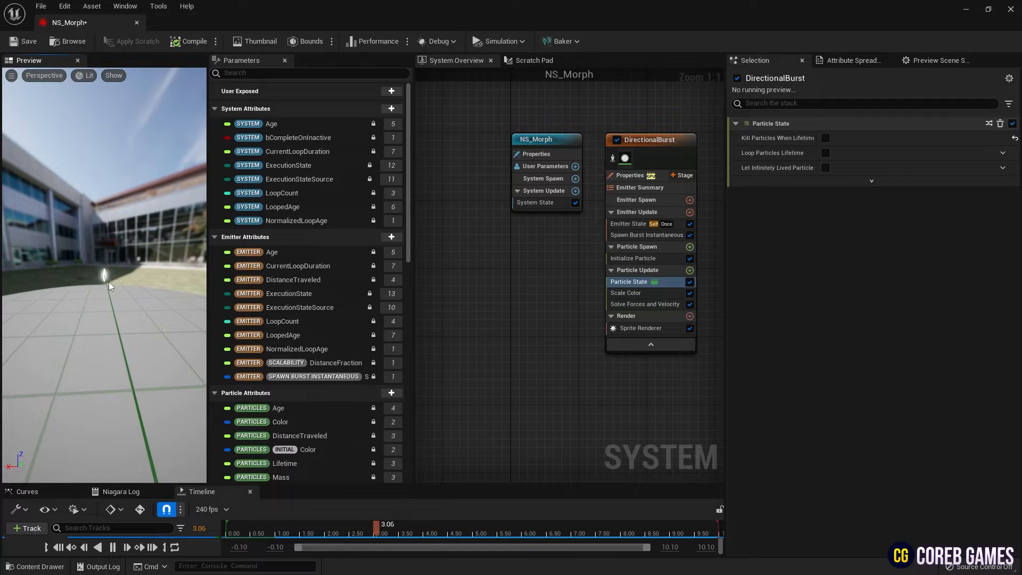
pyautogui.click(640, 328)
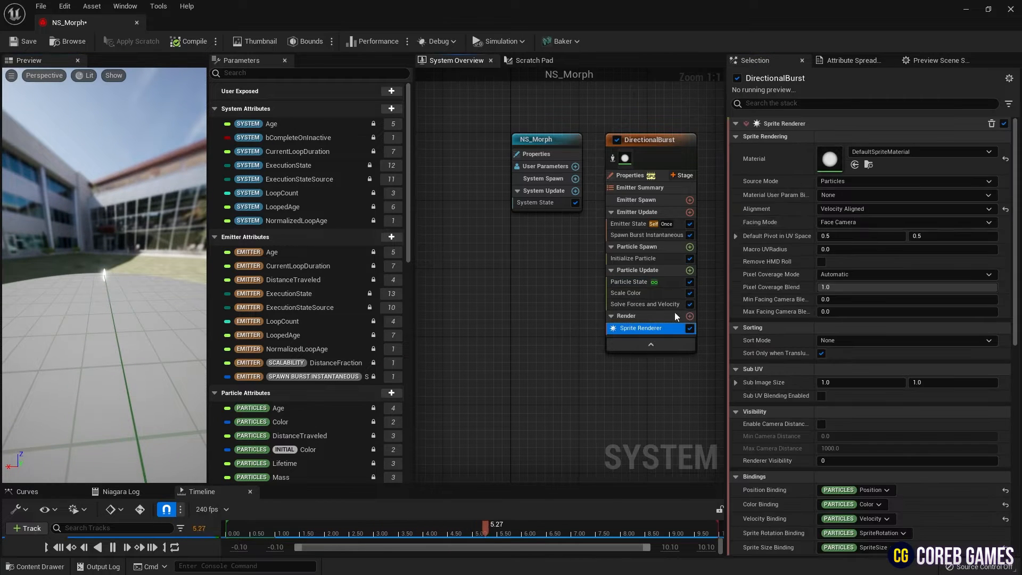
pyautogui.click(904, 209)
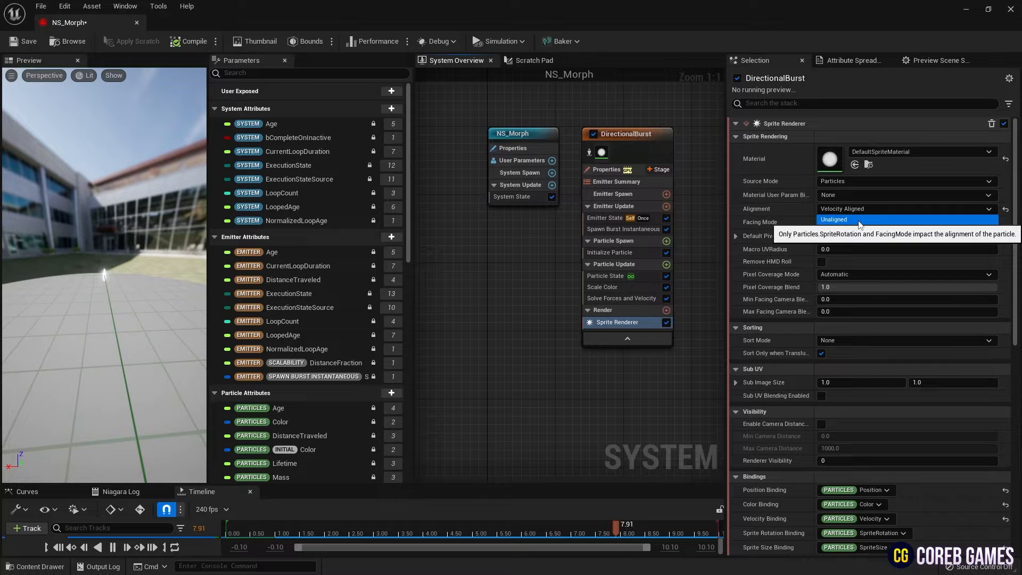
pyautogui.click(859, 219)
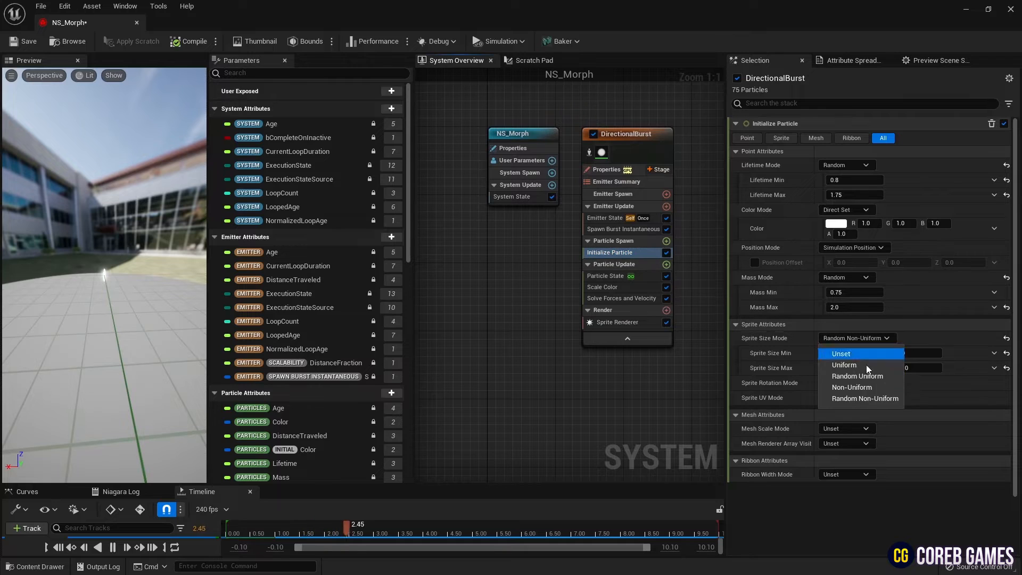
pyautogui.click(843, 364)
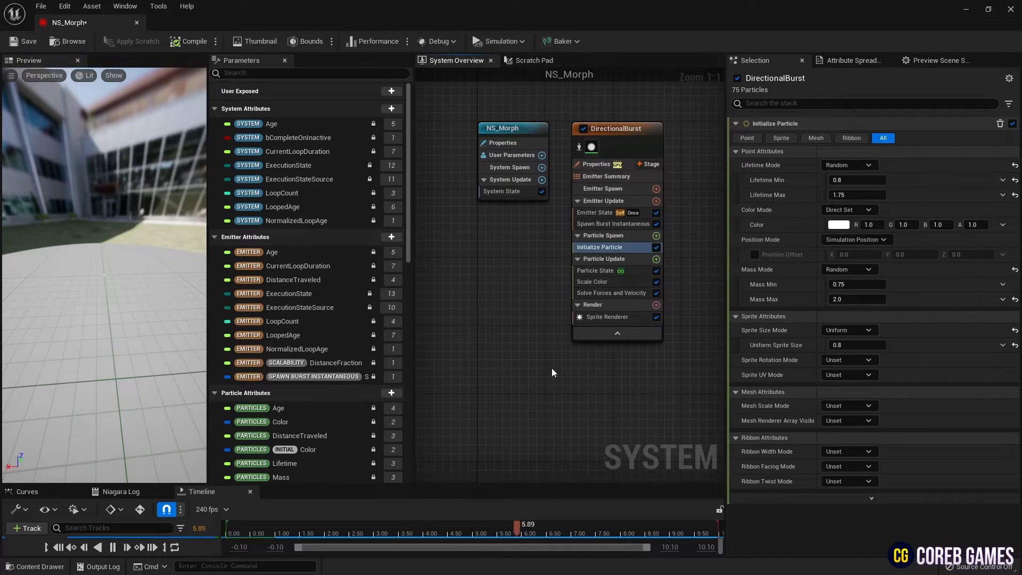
pyautogui.moveTo(657, 235)
pyautogui.write('sam')
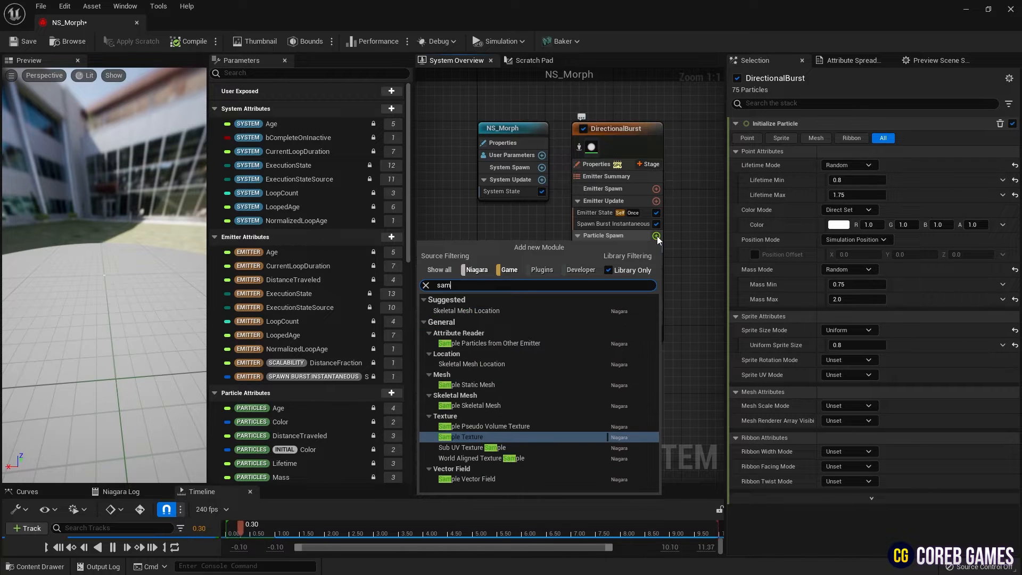
# Add two Sample Static Mesh modules to the Particle Spawn stage.
pyautogui.write('ple')
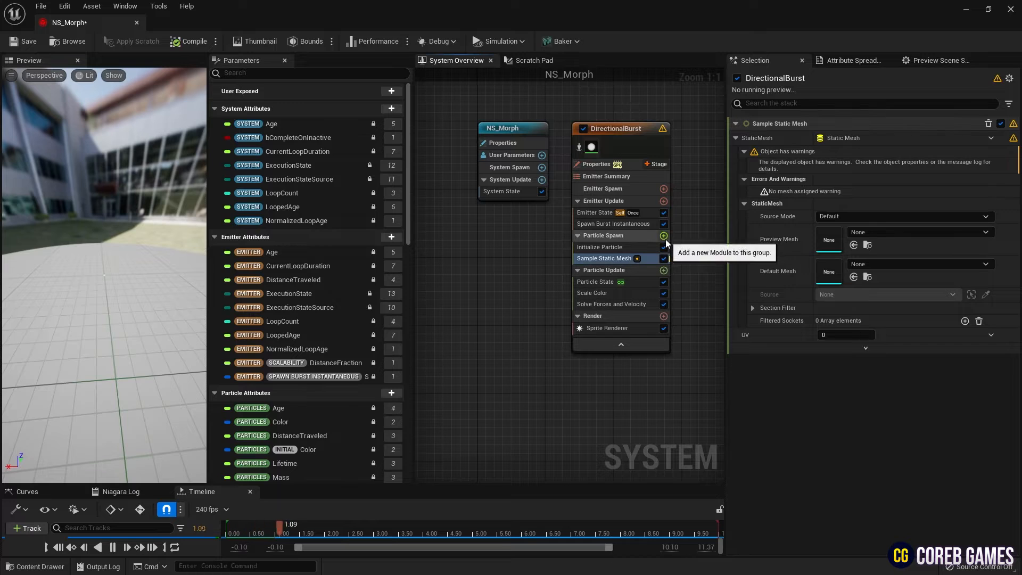
pyautogui.click(663, 235)
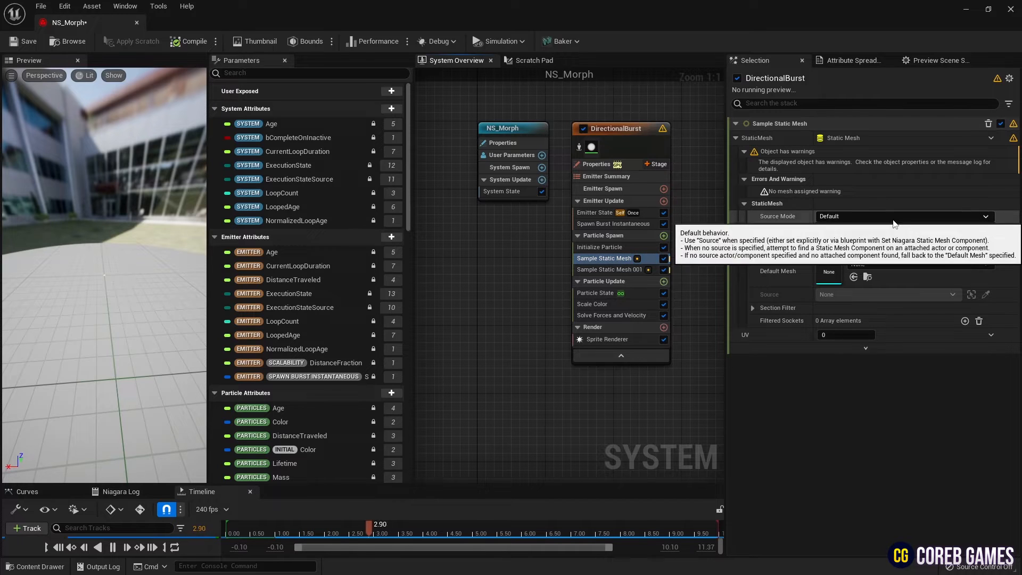
# Set the first sampler to Default Mesh Only with EditorCube as preview and default mesh.
pyautogui.click(903, 217)
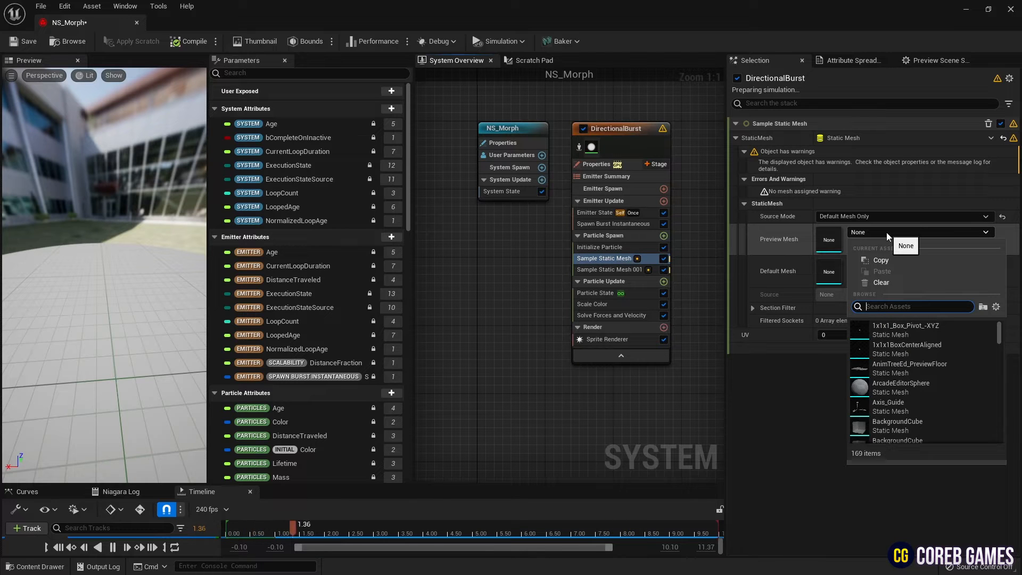
pyautogui.write('cube')
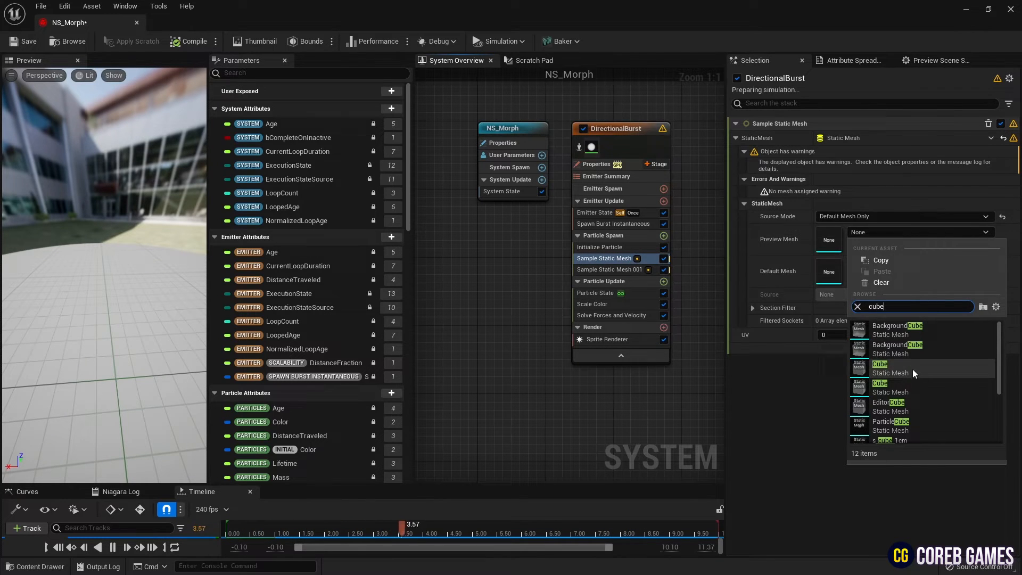
pyautogui.click(887, 402)
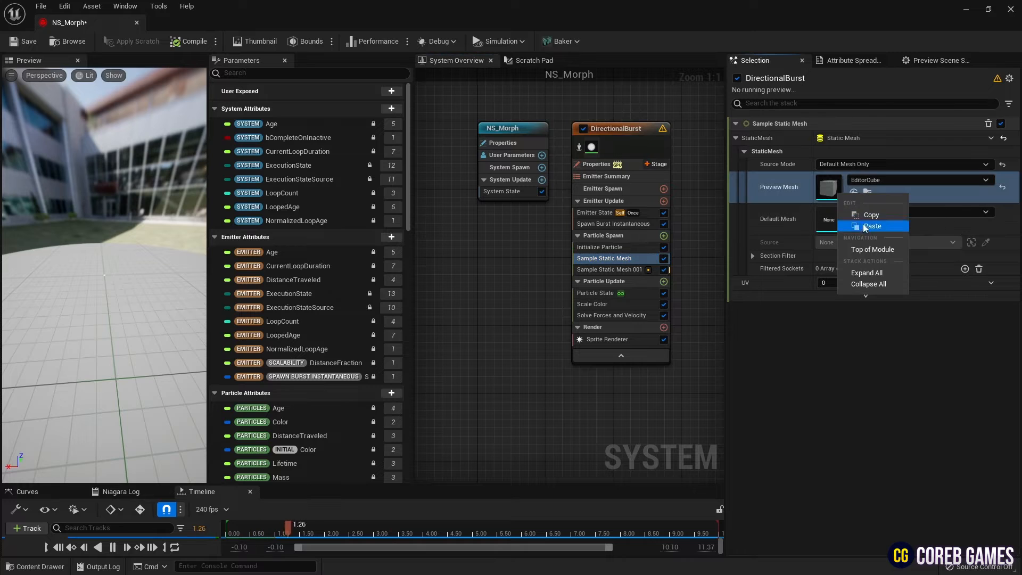
pyautogui.click(872, 226)
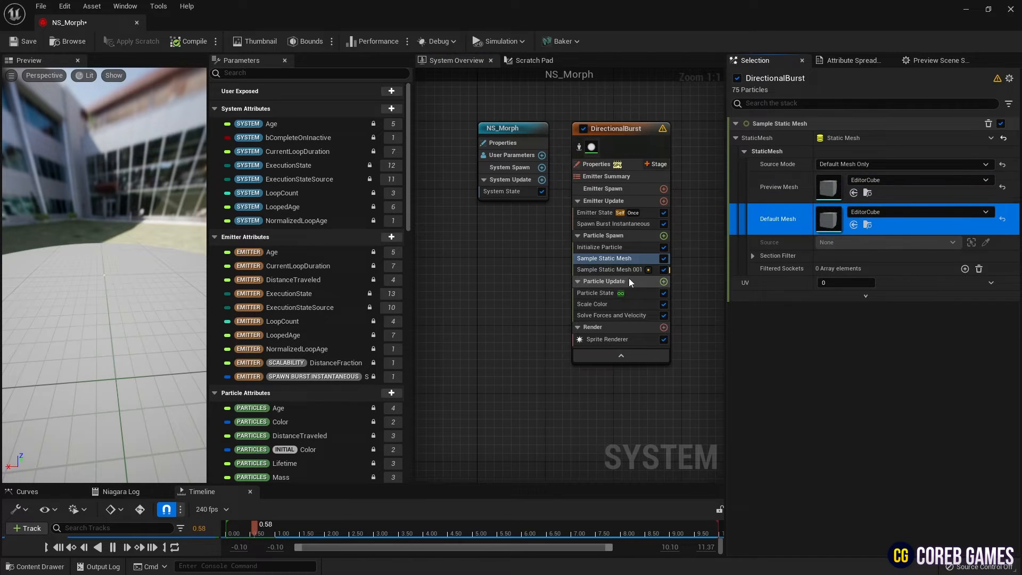
pyautogui.click(984, 231)
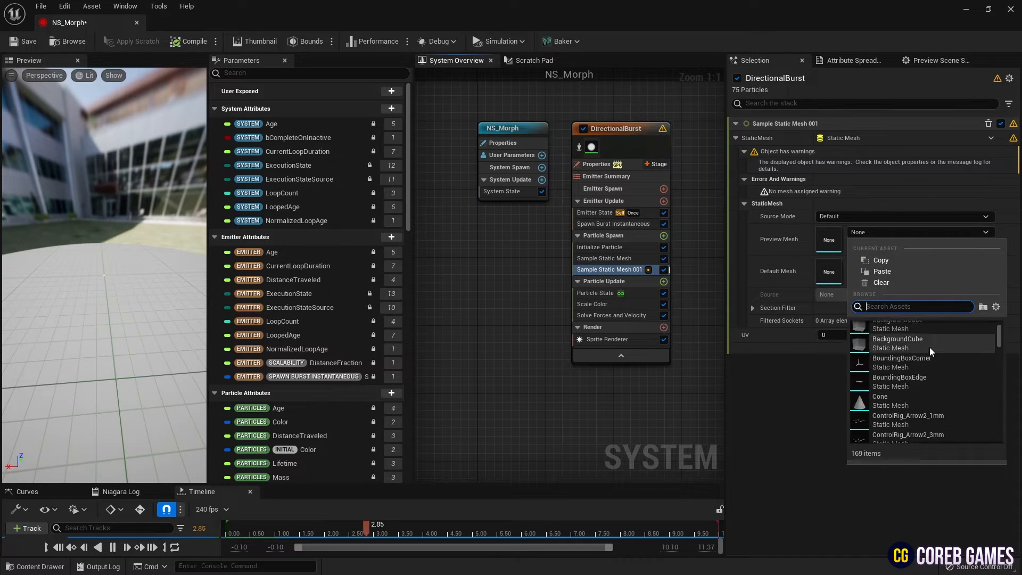
# Assign SM_MatPreviewMesh_01 to the second sampler, then start adding a Particle Update module.
pyautogui.scroll(-3)
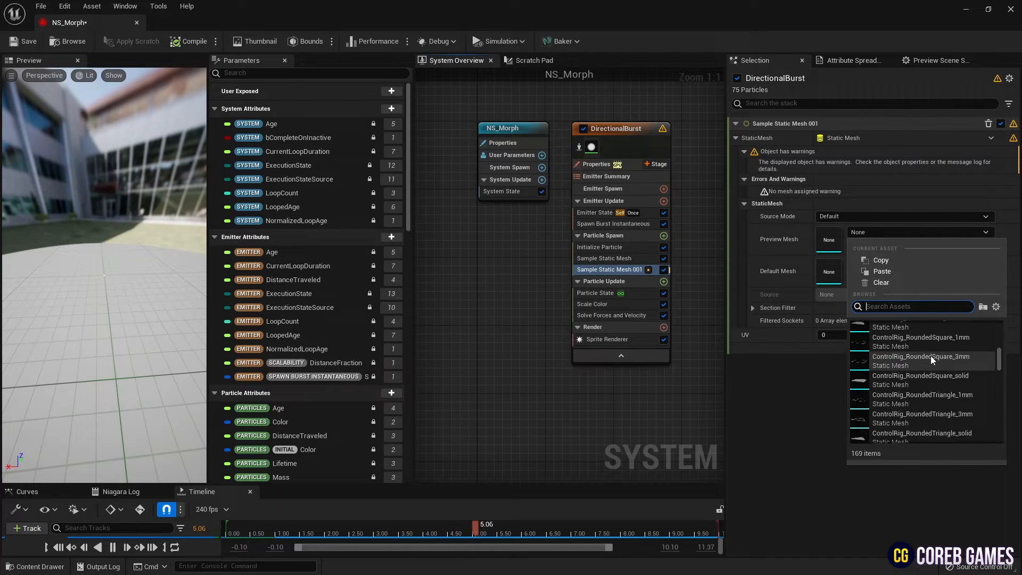
pyautogui.scroll(-3)
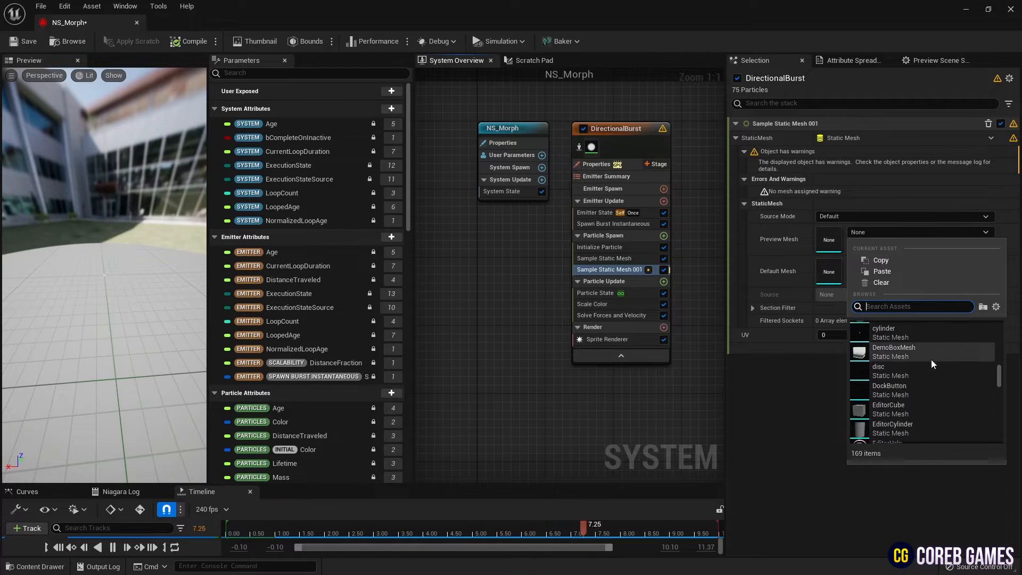
pyautogui.scroll(-3)
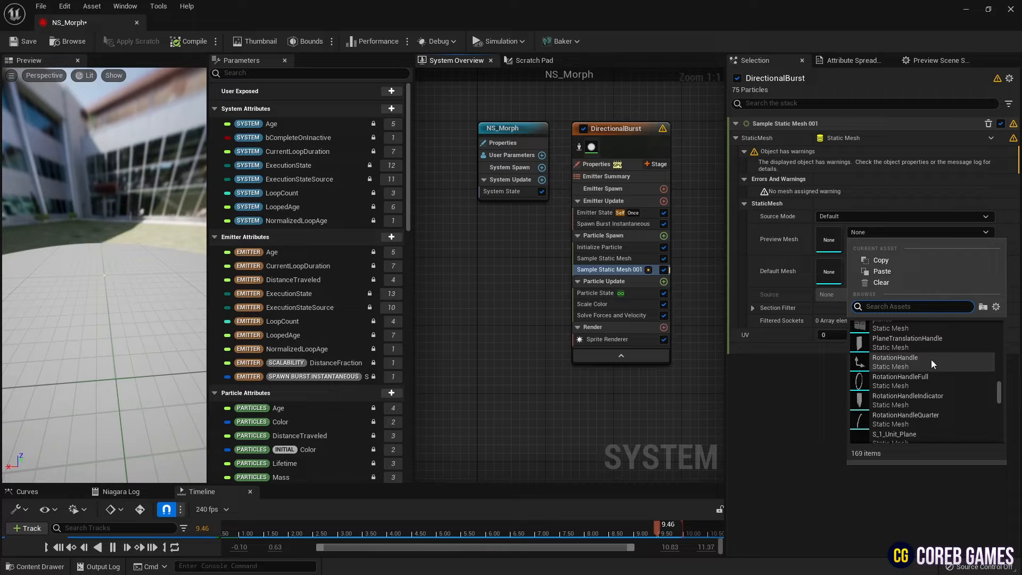
pyautogui.scroll(-3)
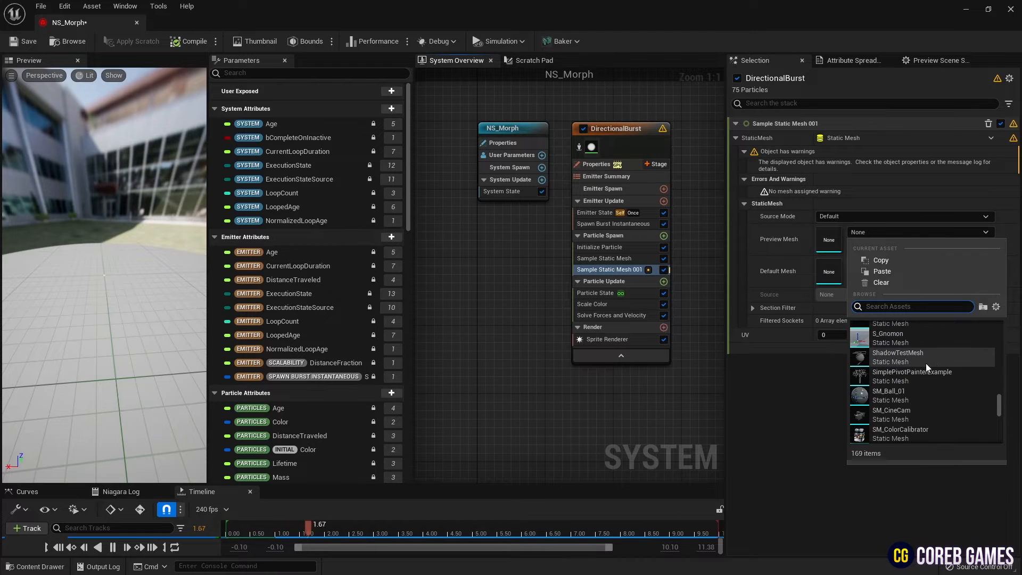
pyautogui.scroll(-3)
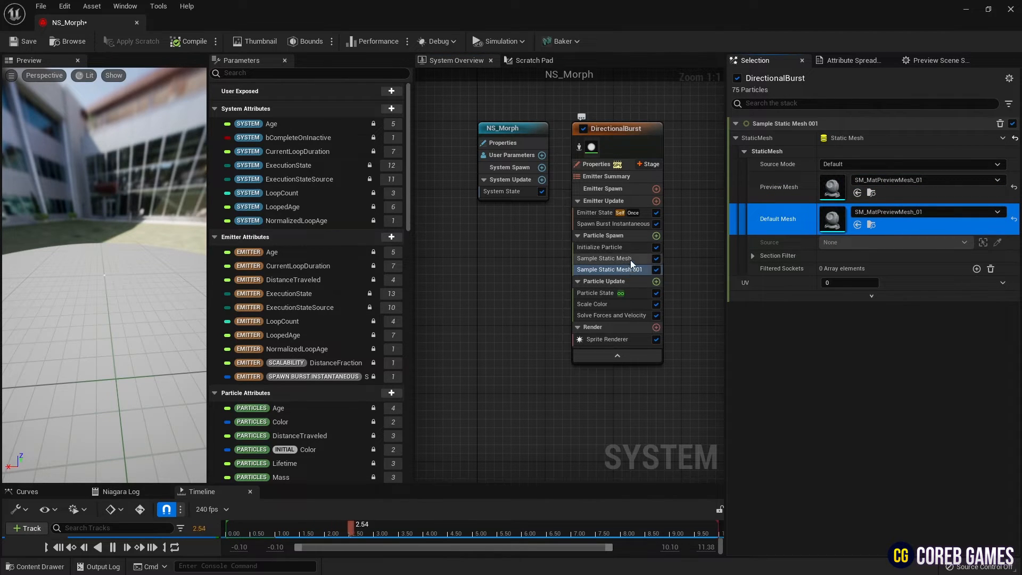
pyautogui.click(603, 281)
pyautogui.write('sc')
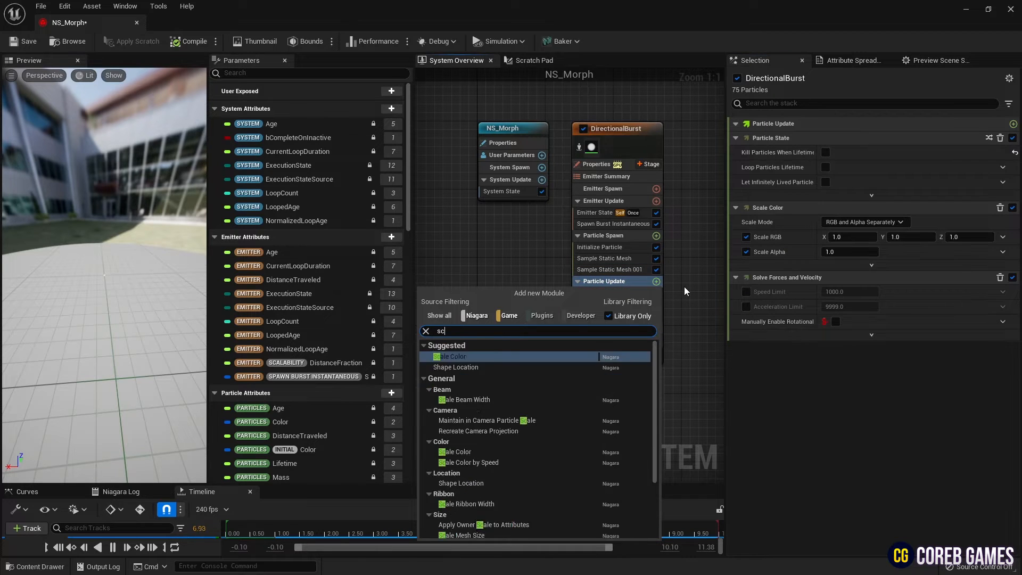
# In the Scratch Pad, add Position A, Position B vectors and a float input renamed Morph to Map Get.
pyautogui.click(533, 59)
pyautogui.write('posi')
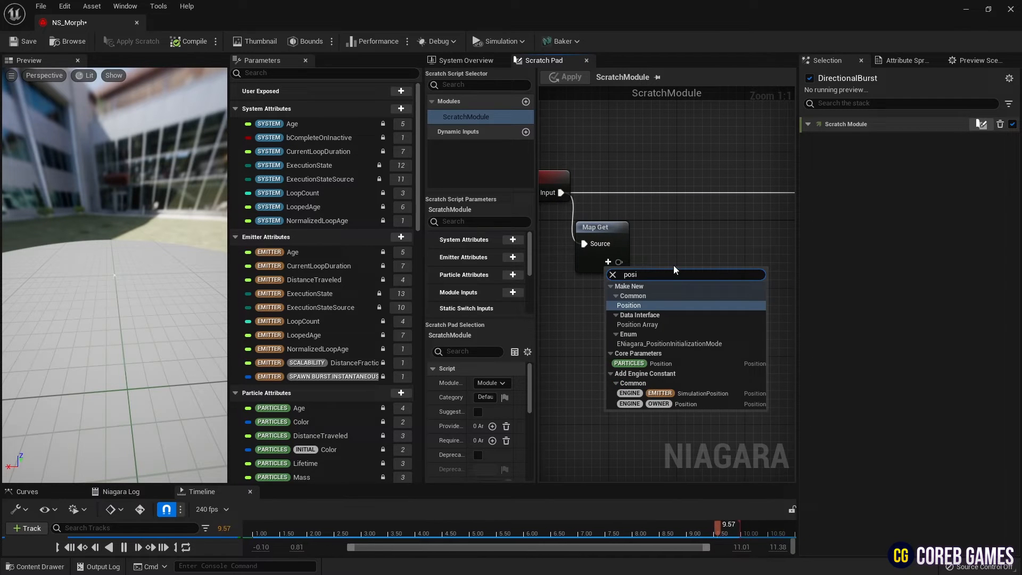
pyautogui.click(628, 306)
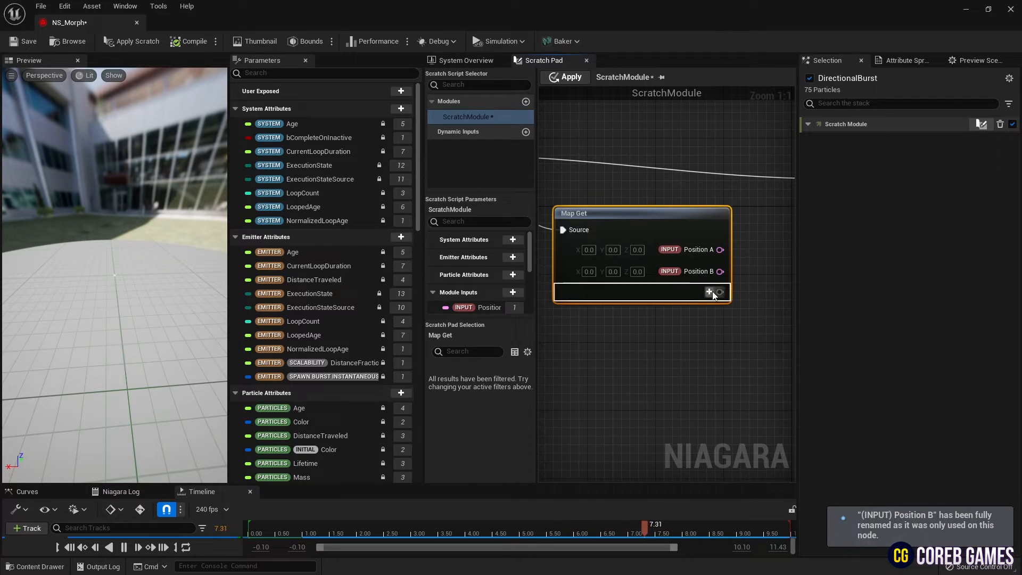
pyautogui.click(709, 292)
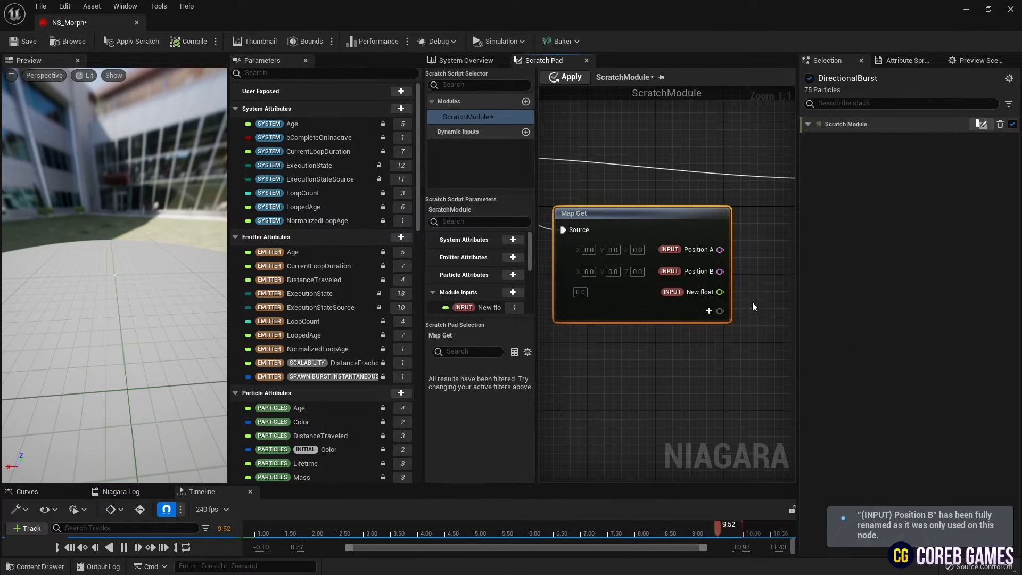
pyautogui.doubleClick(696, 292)
pyautogui.write('lerp')
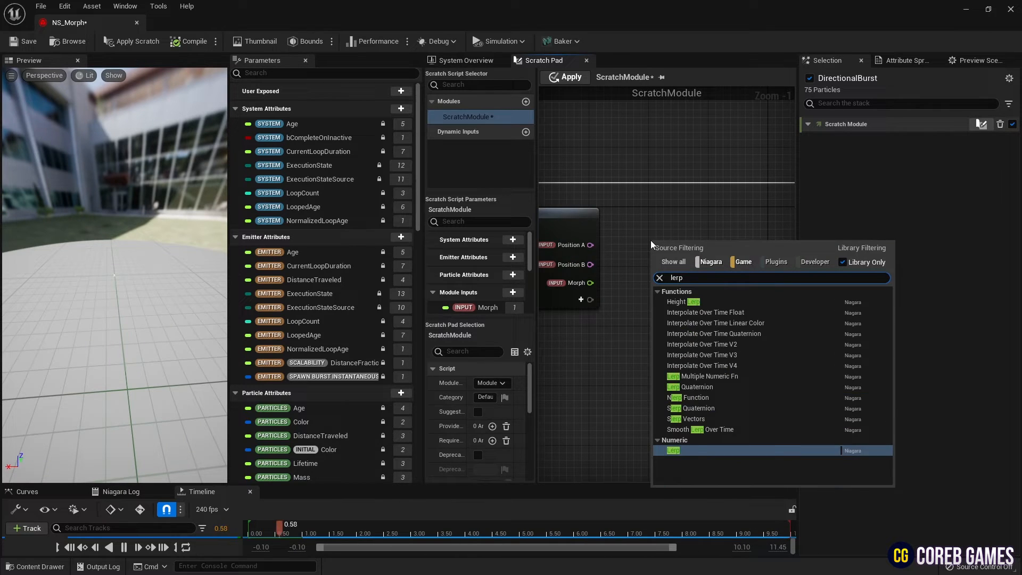
# Lerp Position A to B by Saturate(Morph), write it to Particles Position in Map Set and apply.
pyautogui.doubleClick(672, 449)
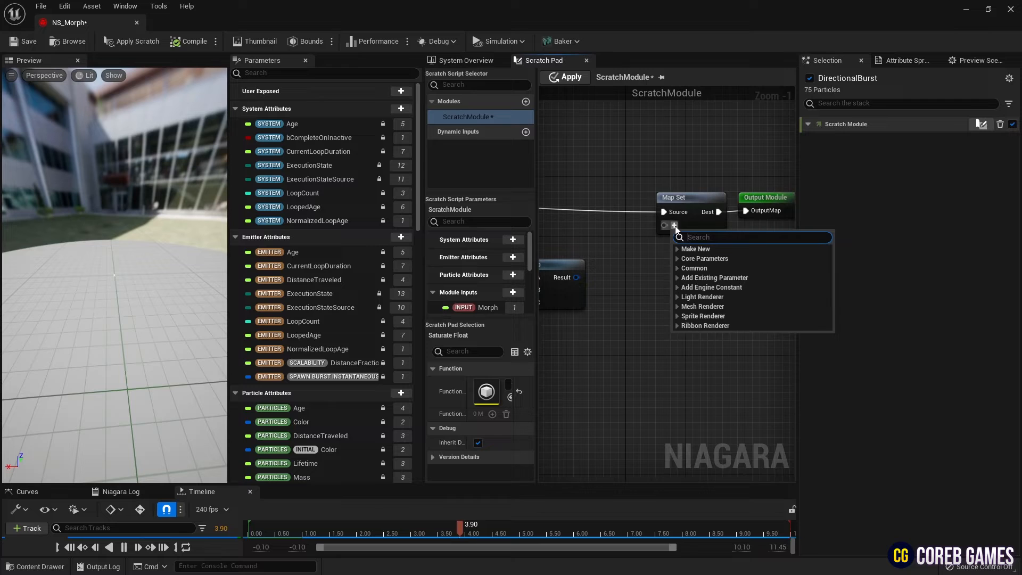
pyautogui.write('pos')
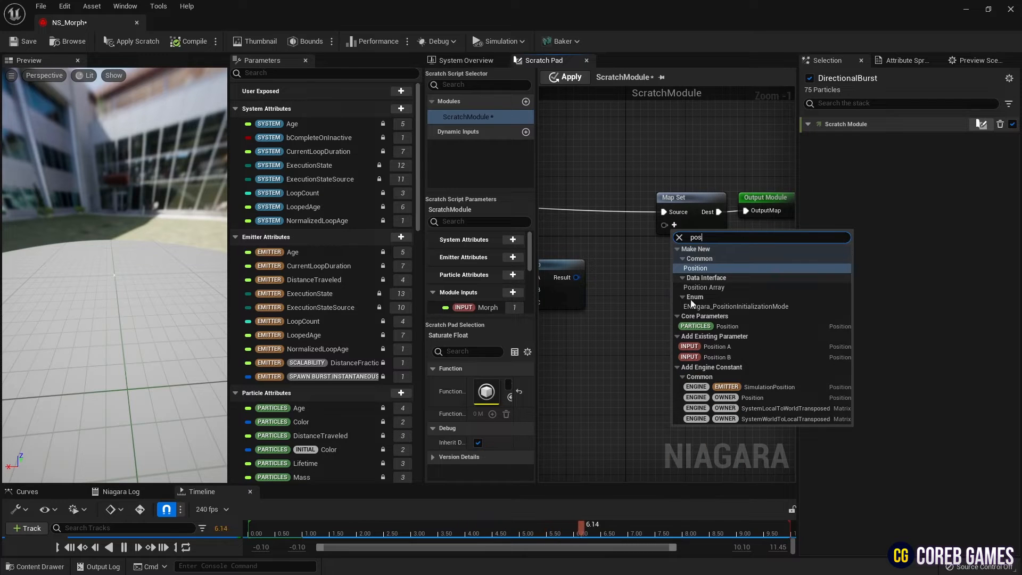
pyautogui.click(695, 268)
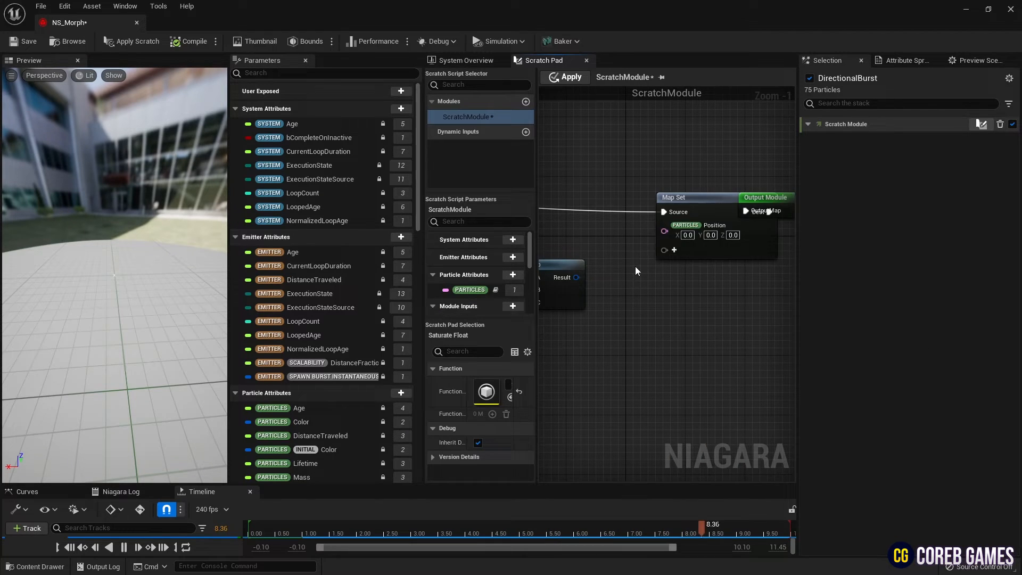
pyautogui.click(684, 197)
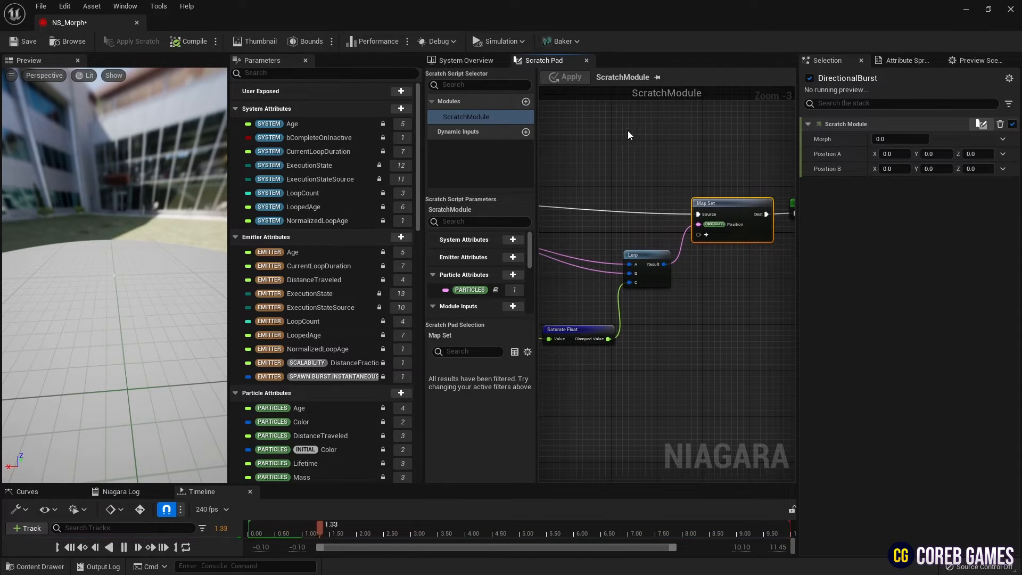
# Bind Position A and B to the two samplers' MeshPosition attributes in System Overview.
pyautogui.click(465, 60)
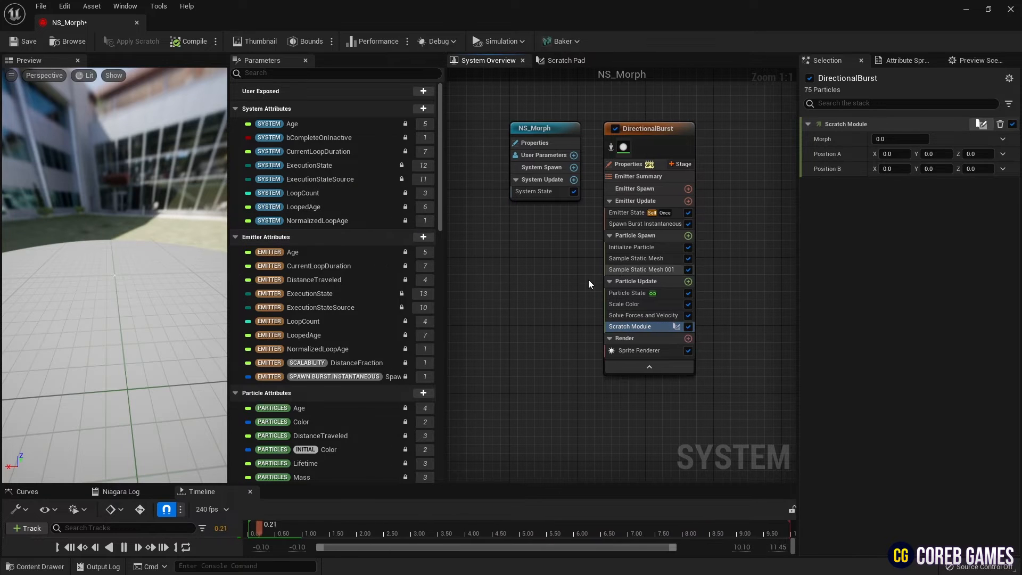
pyautogui.scroll(-3)
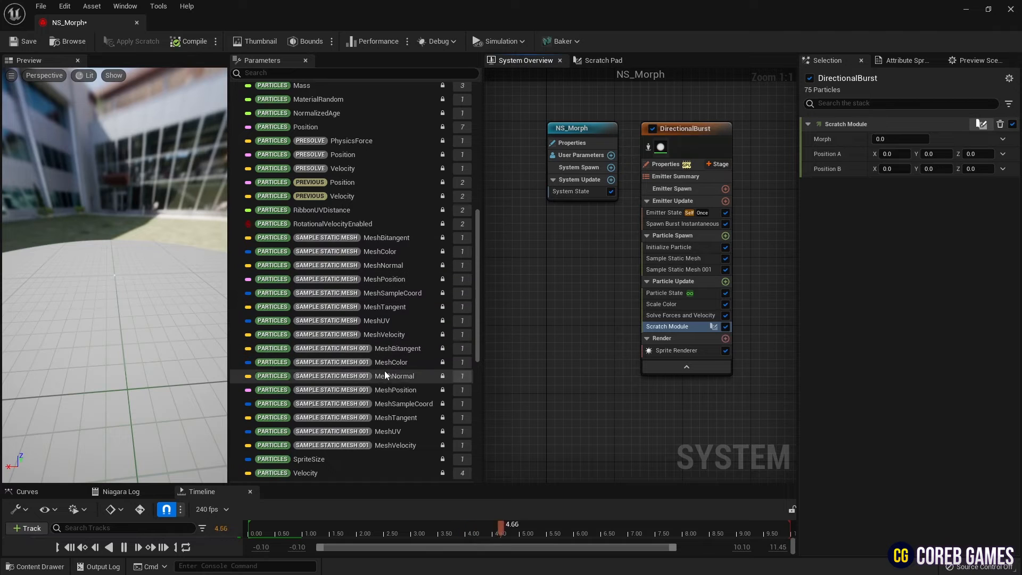
pyautogui.click(385, 279)
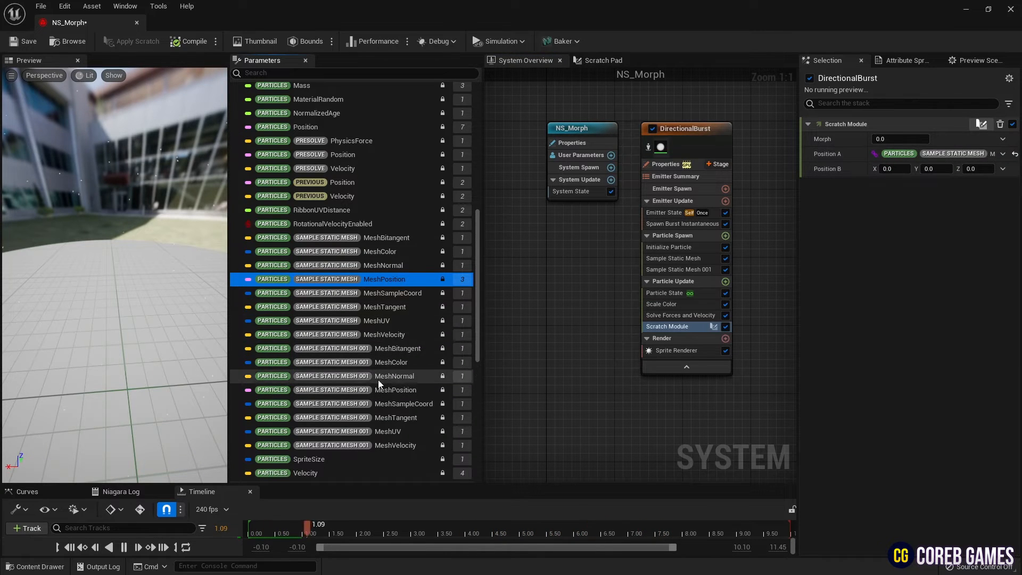
pyautogui.click(395, 390)
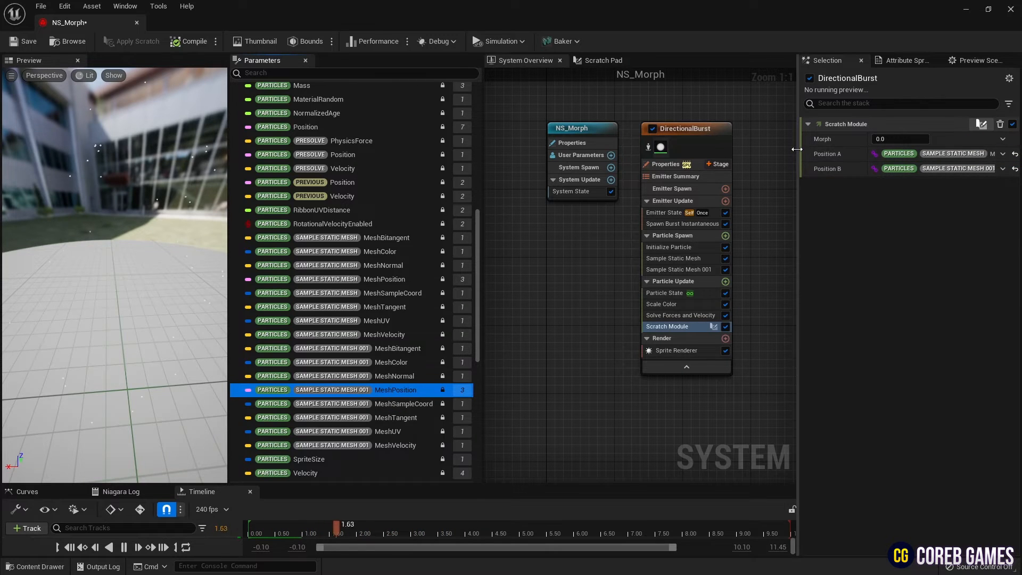
pyautogui.click(128, 547)
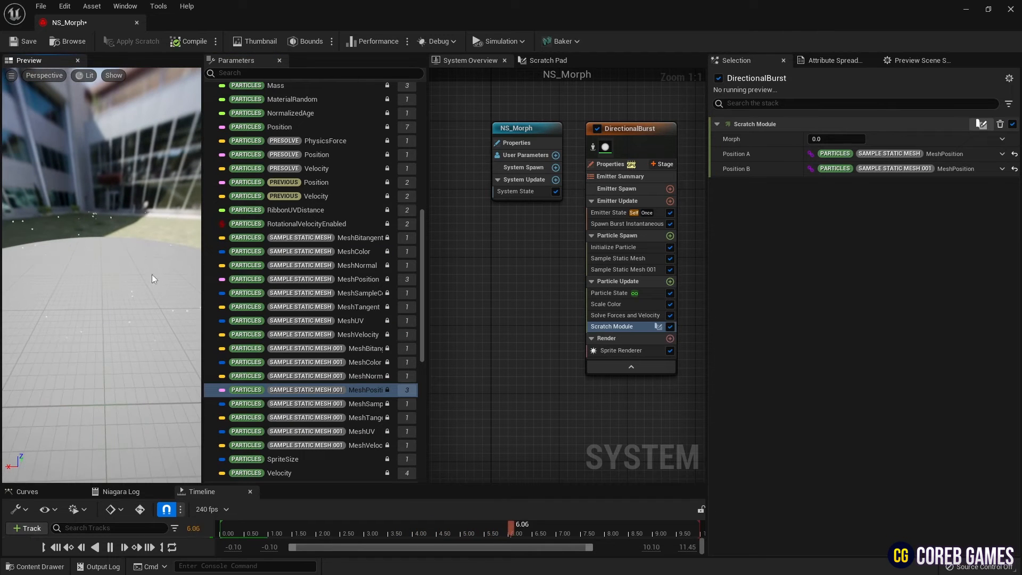
# Set Spawn Burst Instantaneous count to 80000 and drive Morph with a Sine of Emitter Age.
pyautogui.click(627, 223)
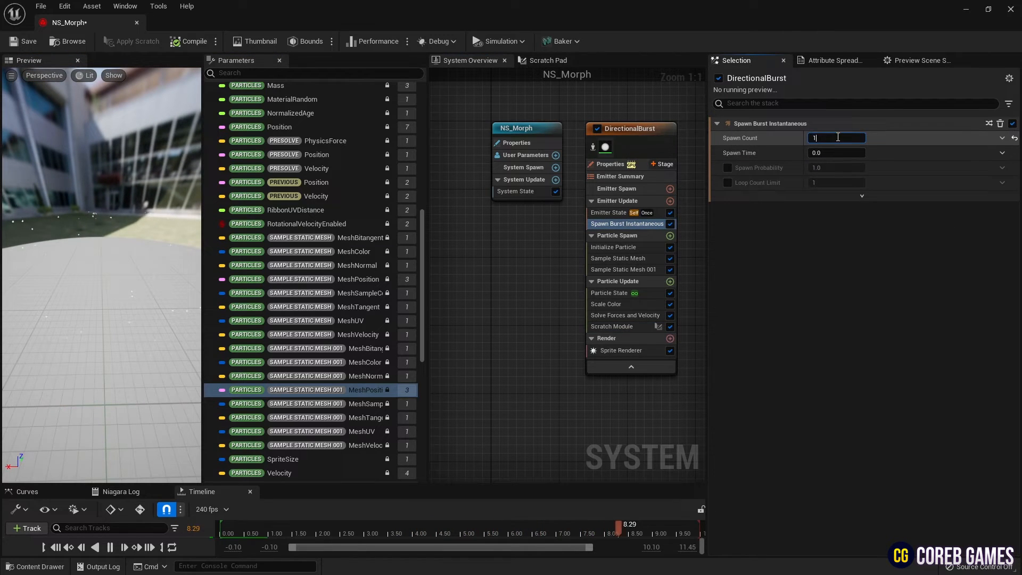
pyautogui.write('80000')
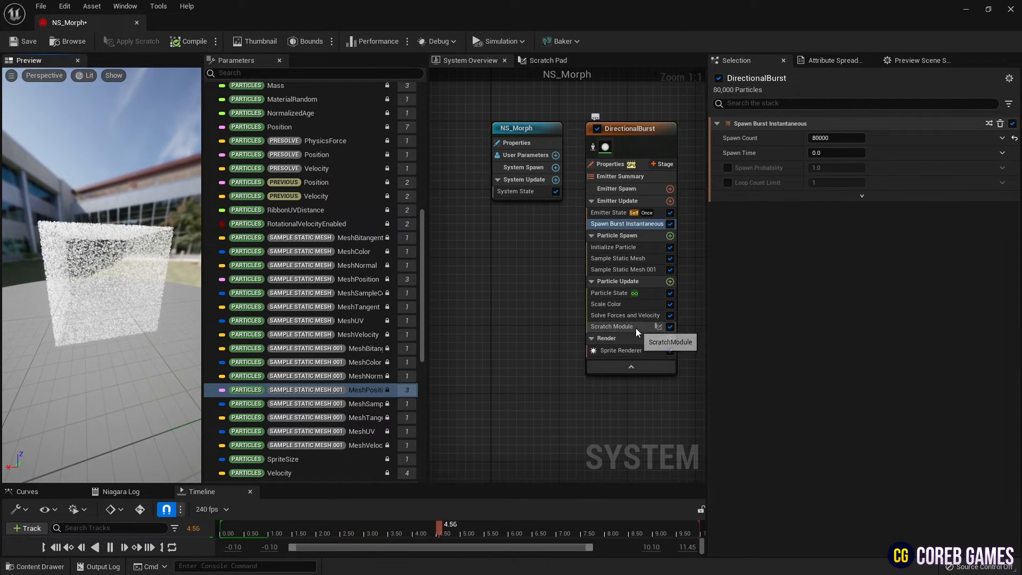
pyautogui.click(611, 326)
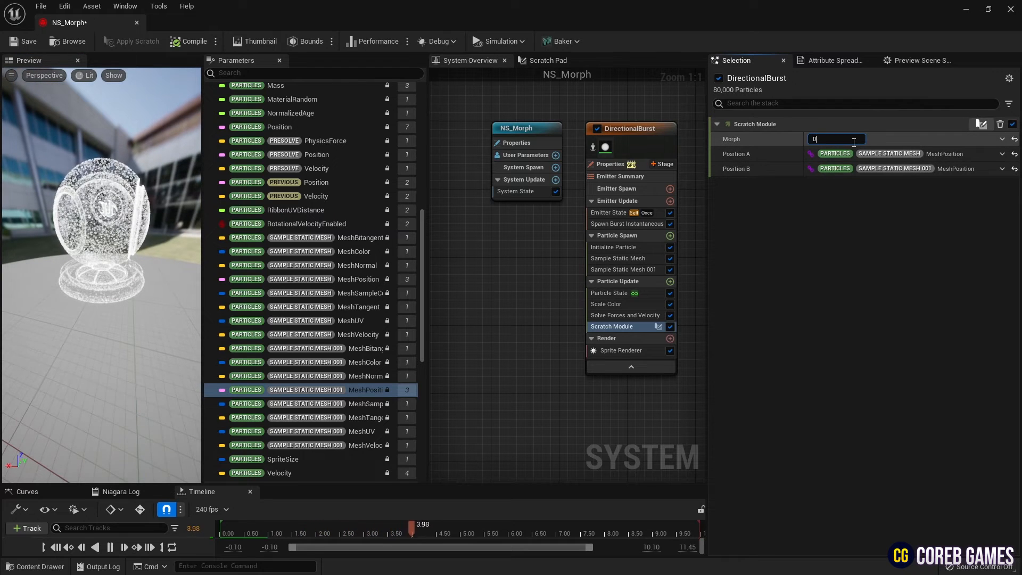
pyautogui.click(1003, 139)
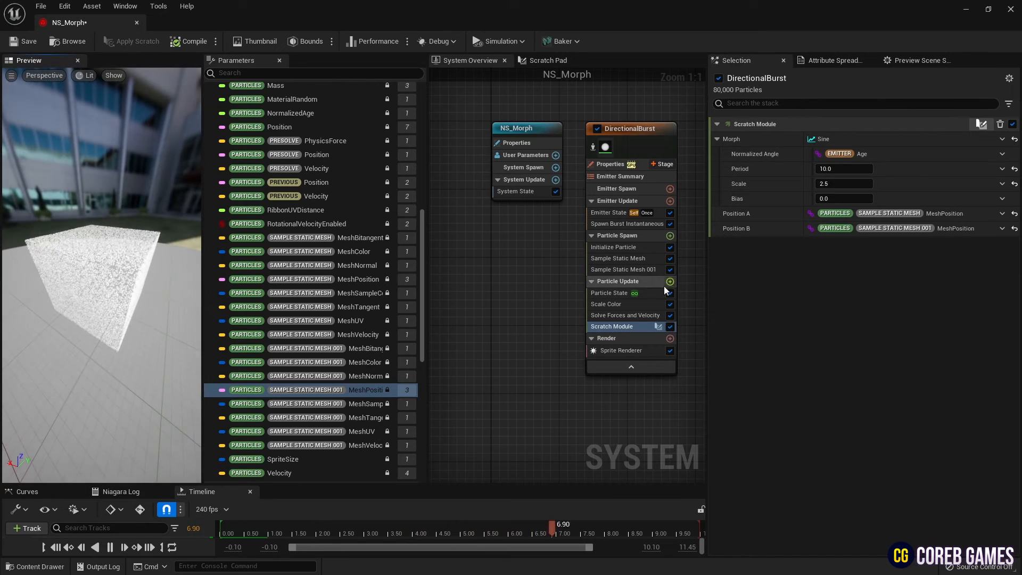
# Set Scale Color RGB from a linear color lerp with Normalize Float as the LerpFactor.
pyautogui.click(606, 303)
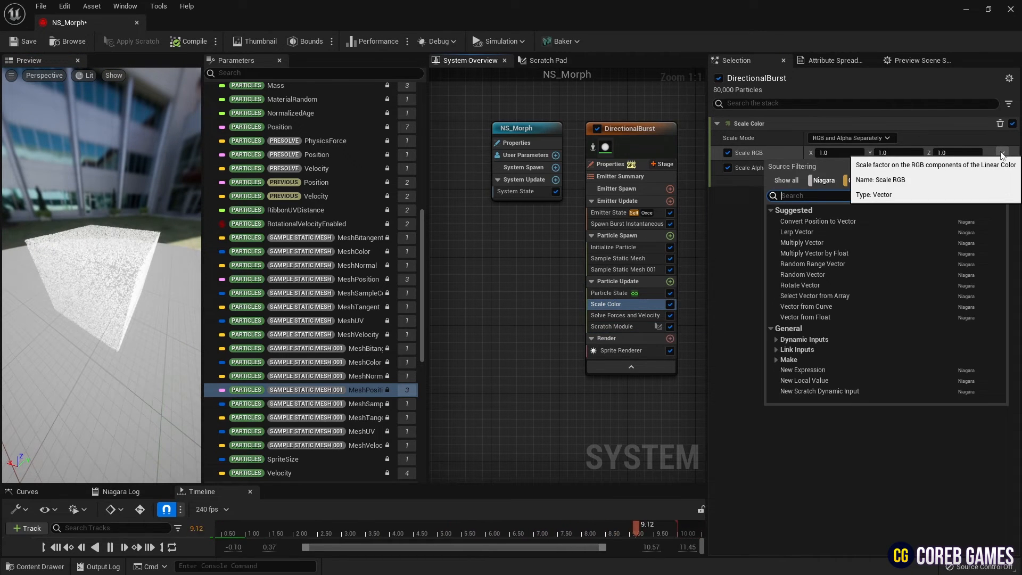
pyautogui.click(817, 231)
pyautogui.write('ler')
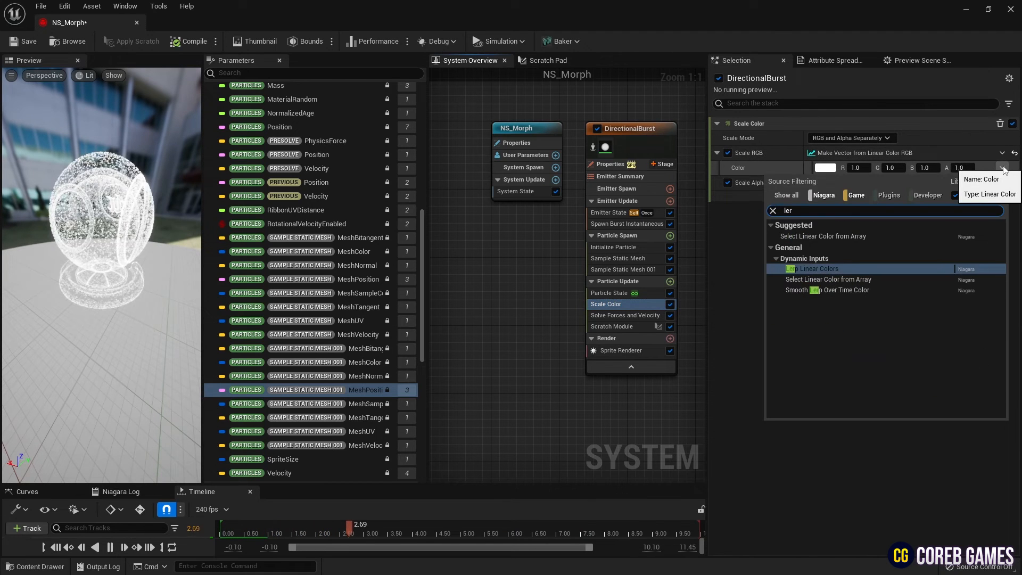
pyautogui.click(816, 268)
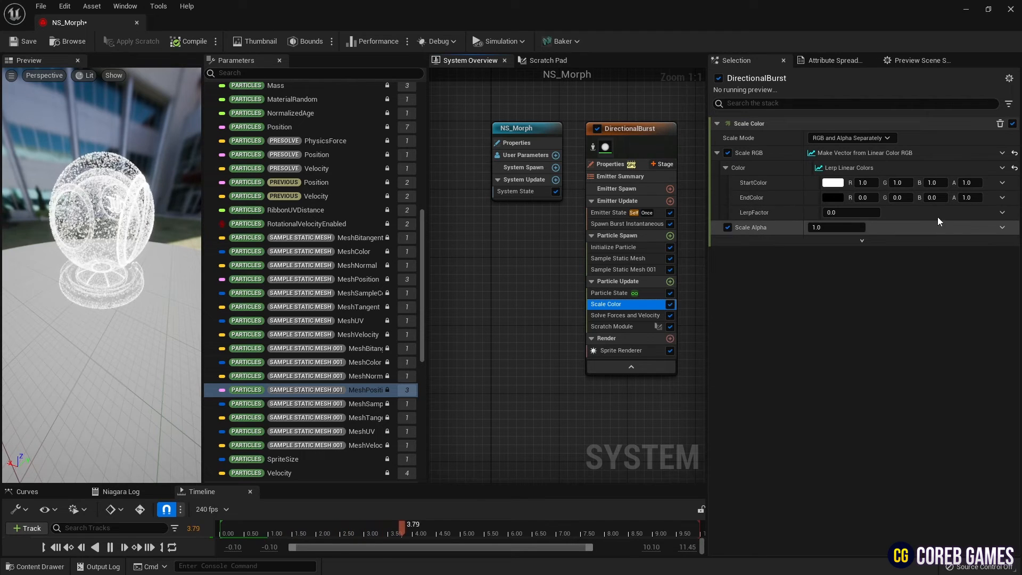
pyautogui.click(1003, 213)
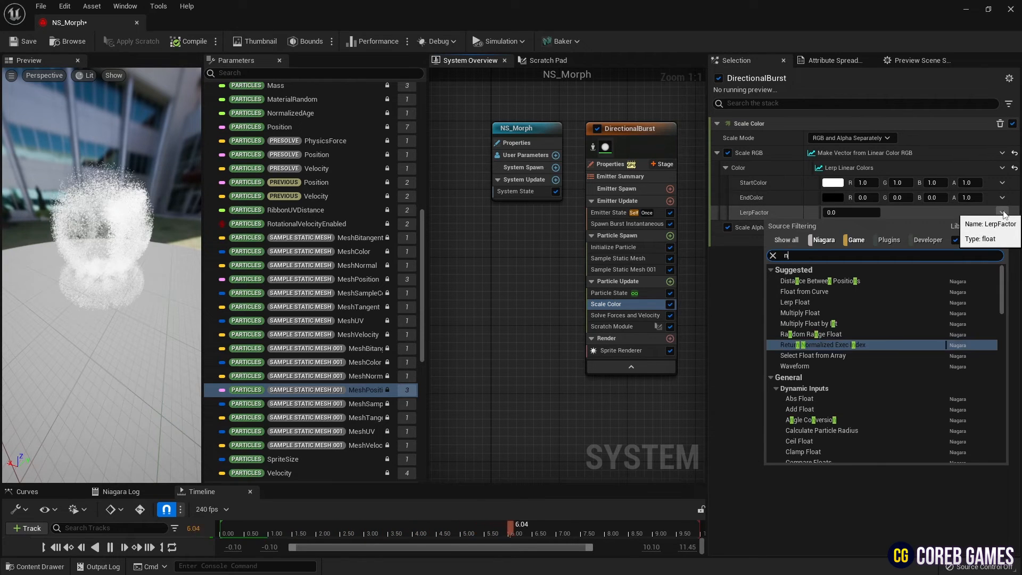
pyautogui.write('orm')
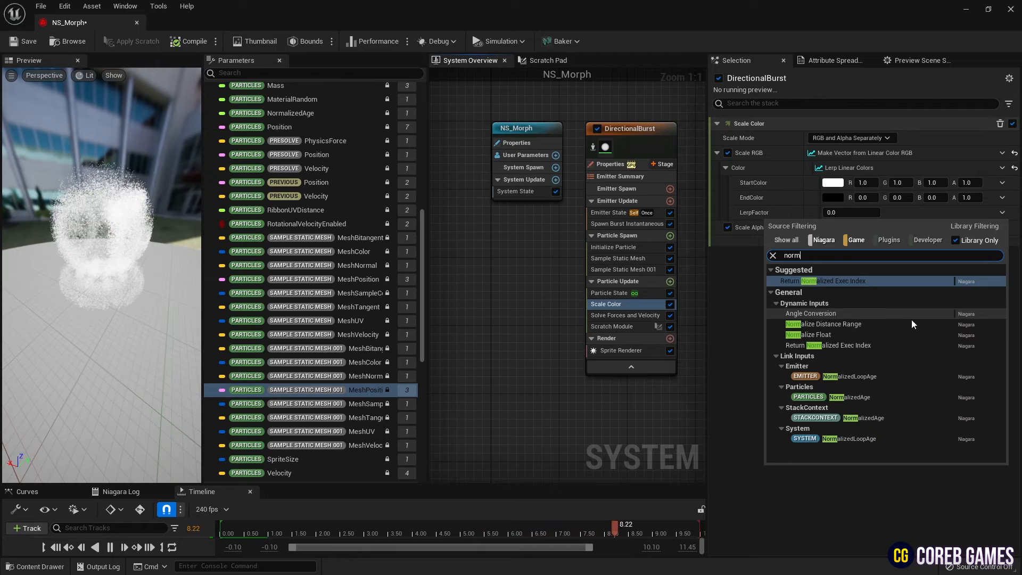
pyautogui.click(809, 335)
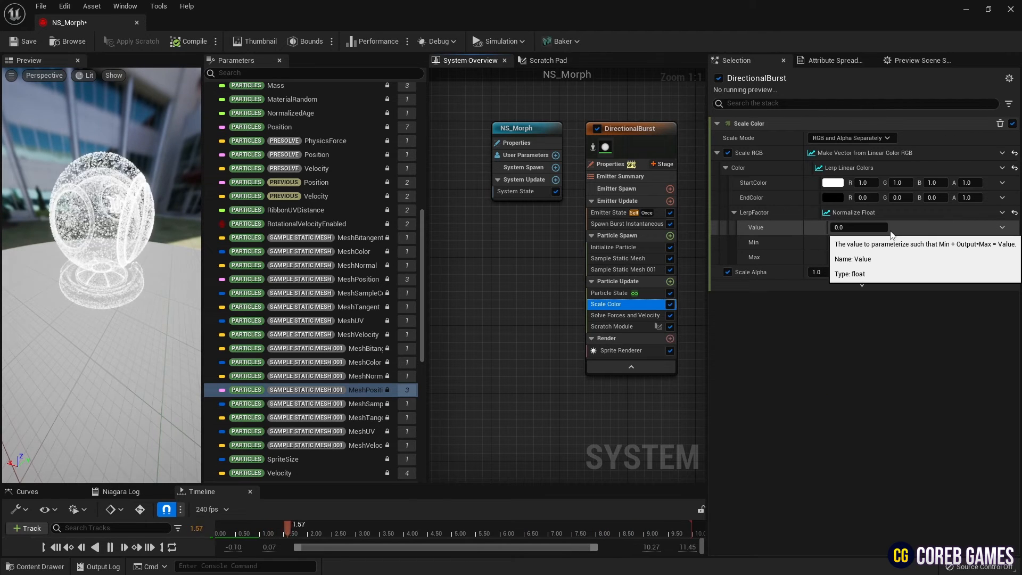
# Copy the Morph sine driver to paste into the Normalize Float Value input.
pyautogui.click(611, 326)
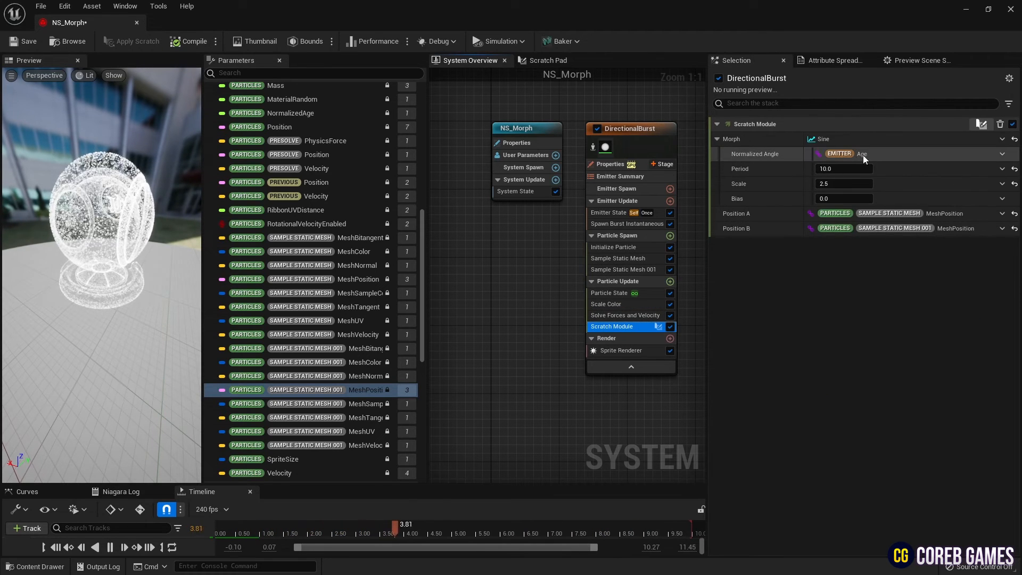
pyautogui.rightClick(841, 138)
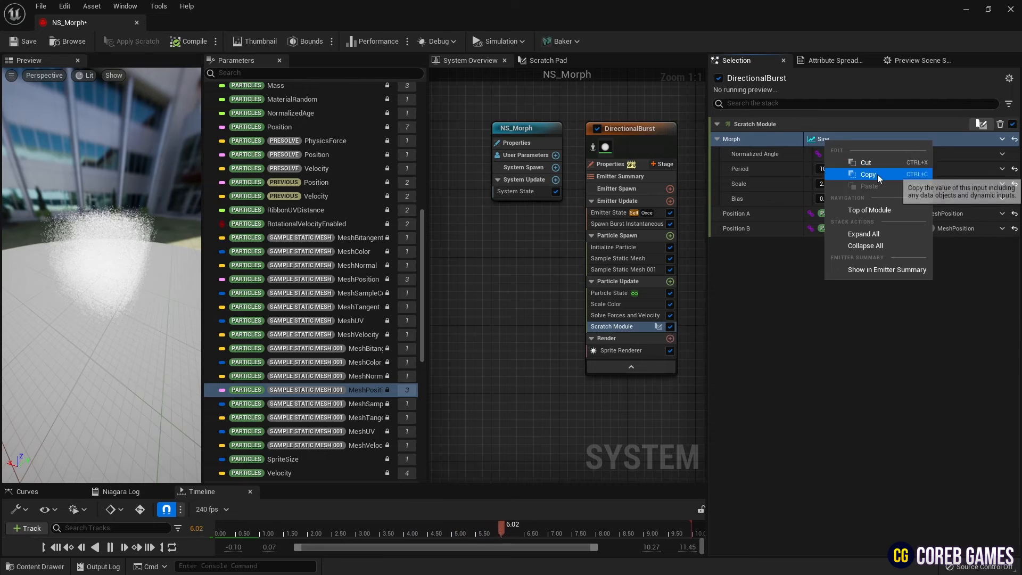
pyautogui.click(605, 303)
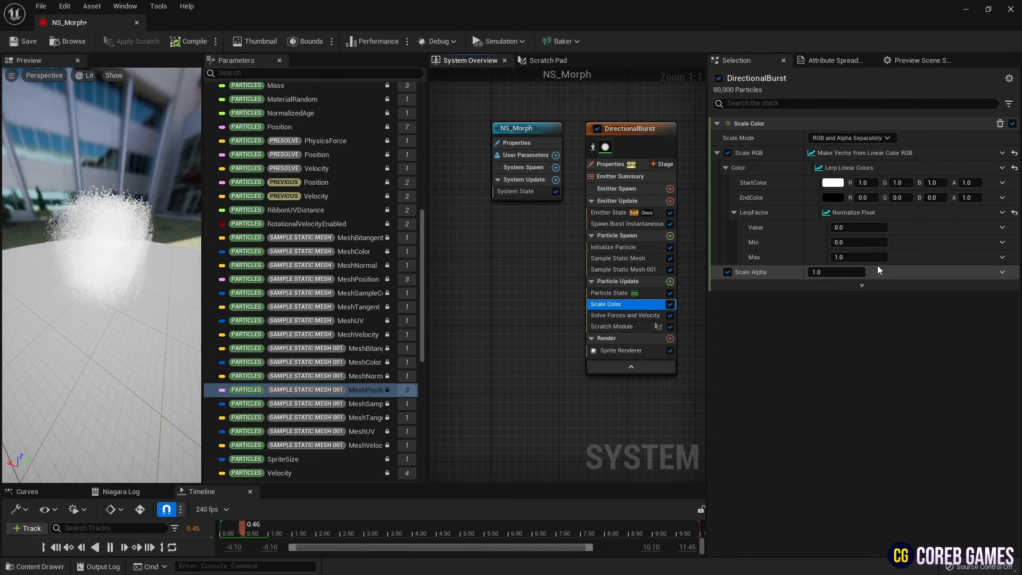
pyautogui.rightClick(858, 227)
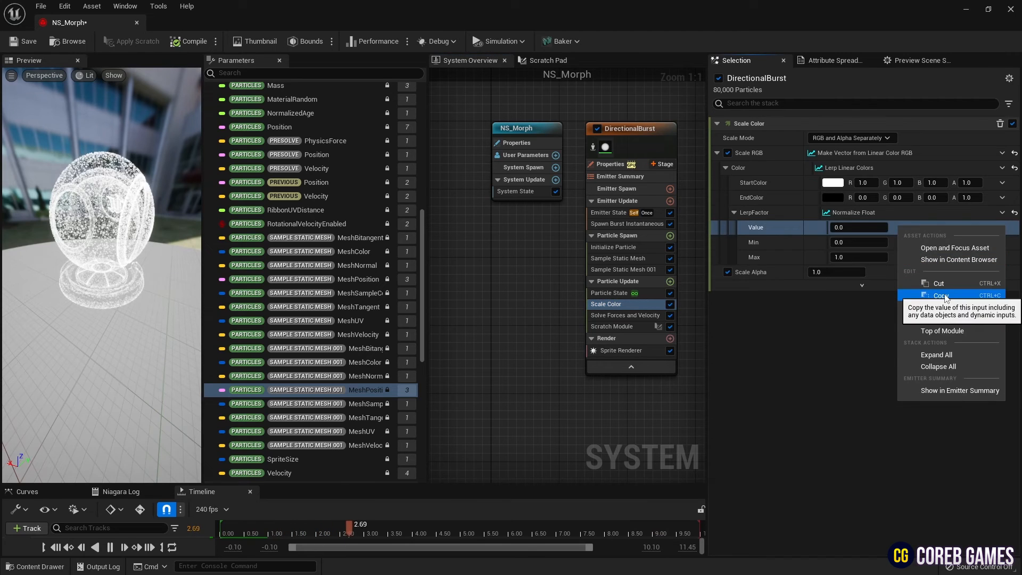